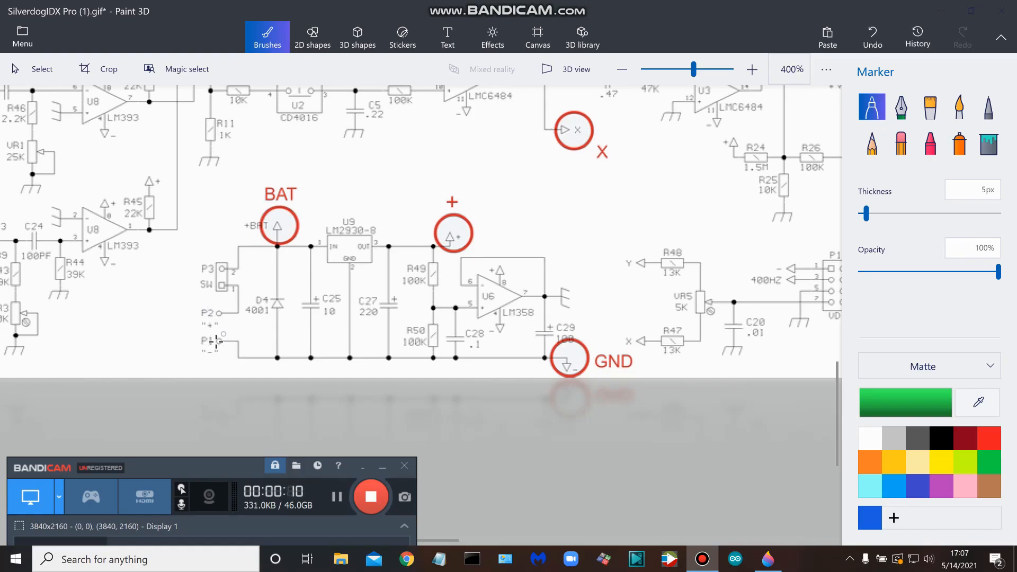
mouse_move(226, 363)
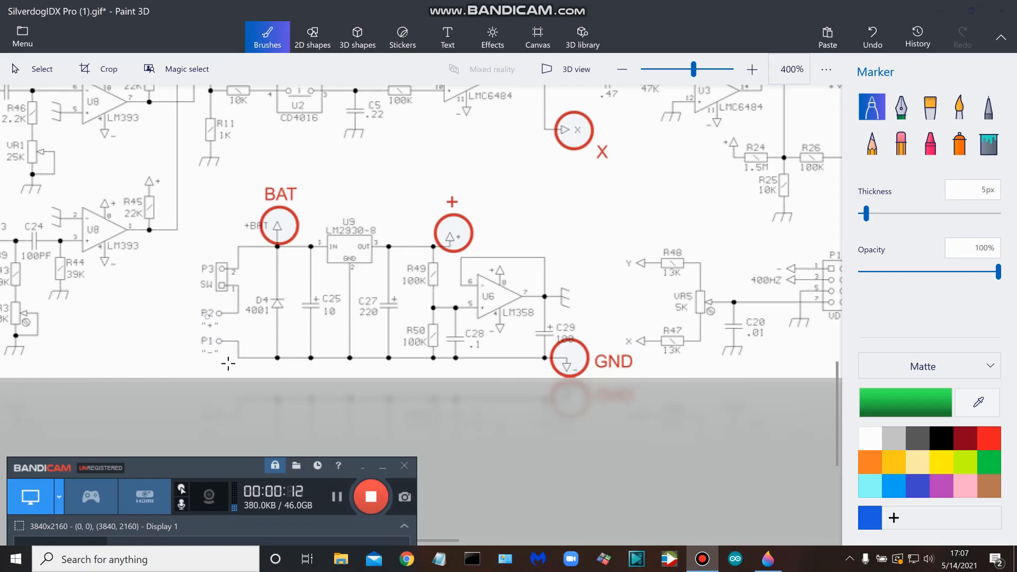
mouse_move(214, 358)
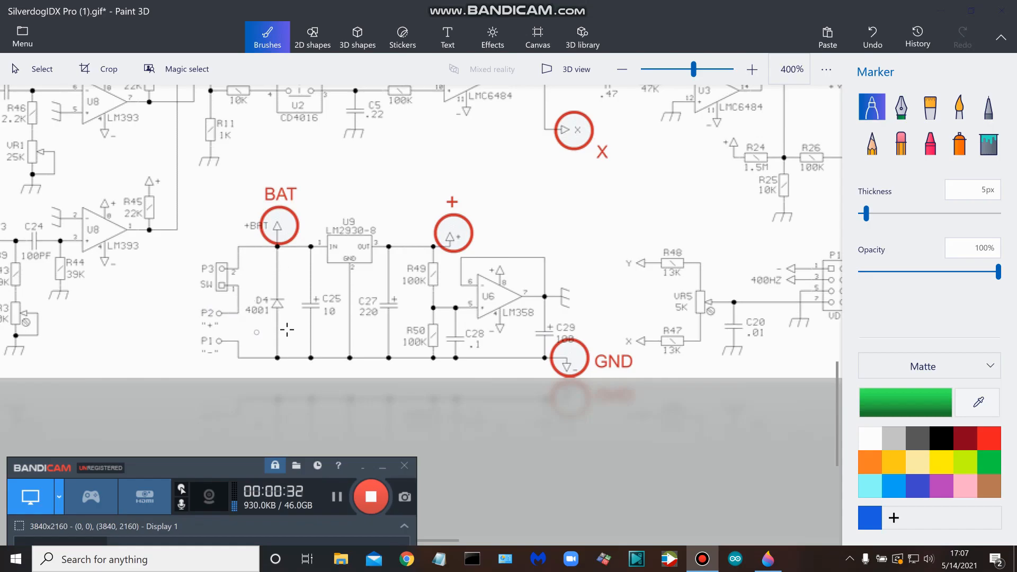
mouse_move(280, 301)
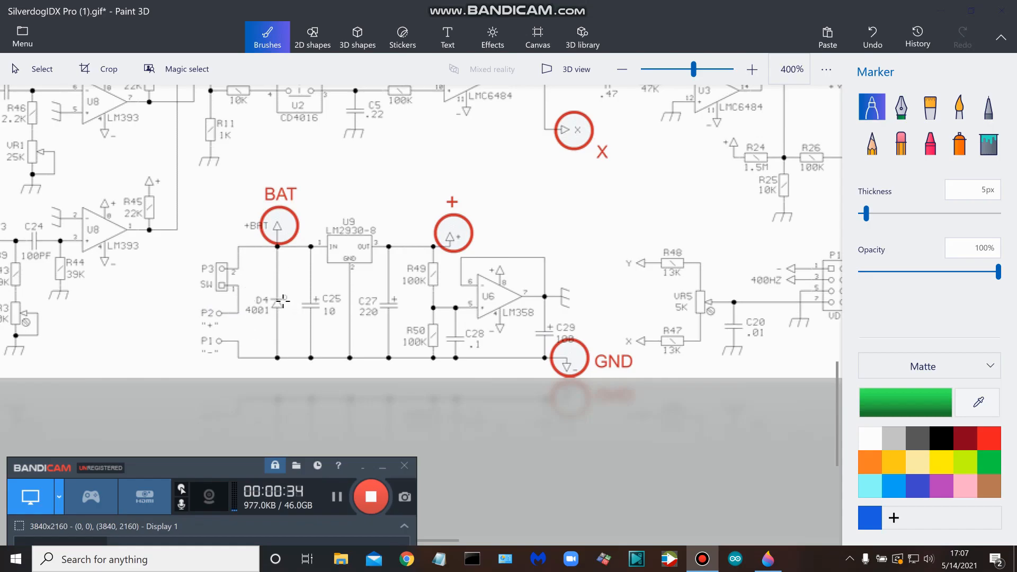
mouse_move(282, 318)
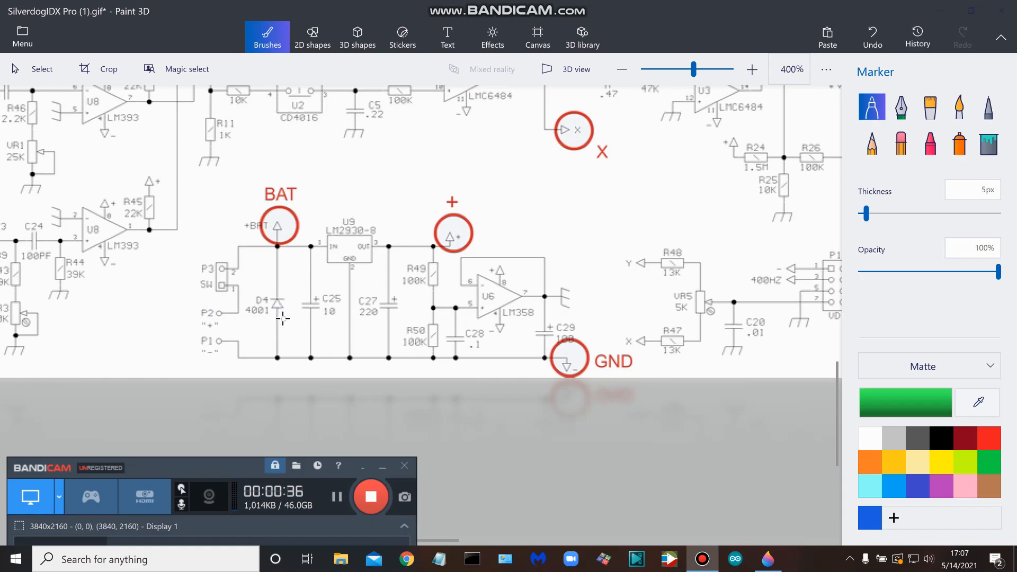
mouse_move(278, 306)
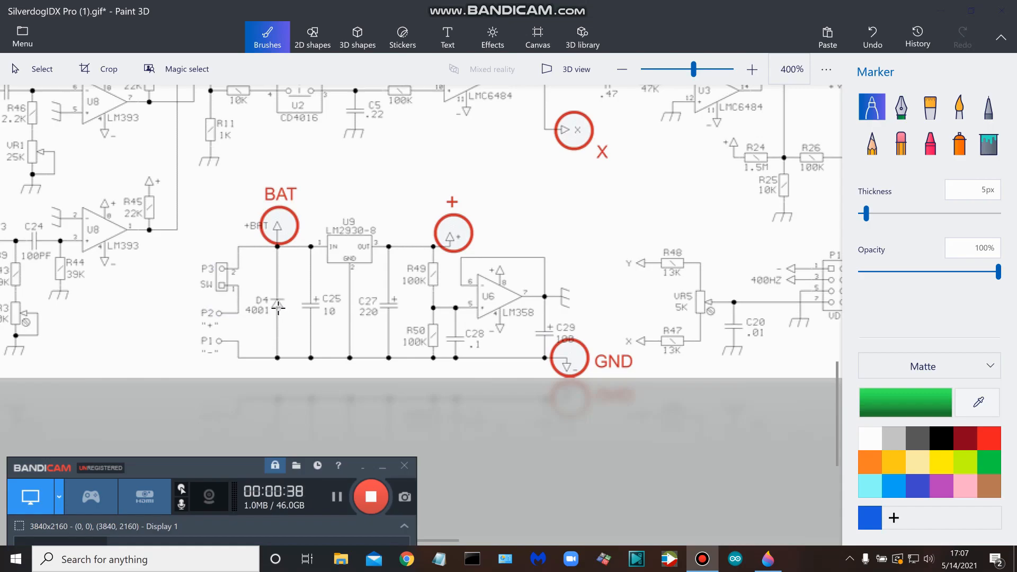
mouse_move(285, 296)
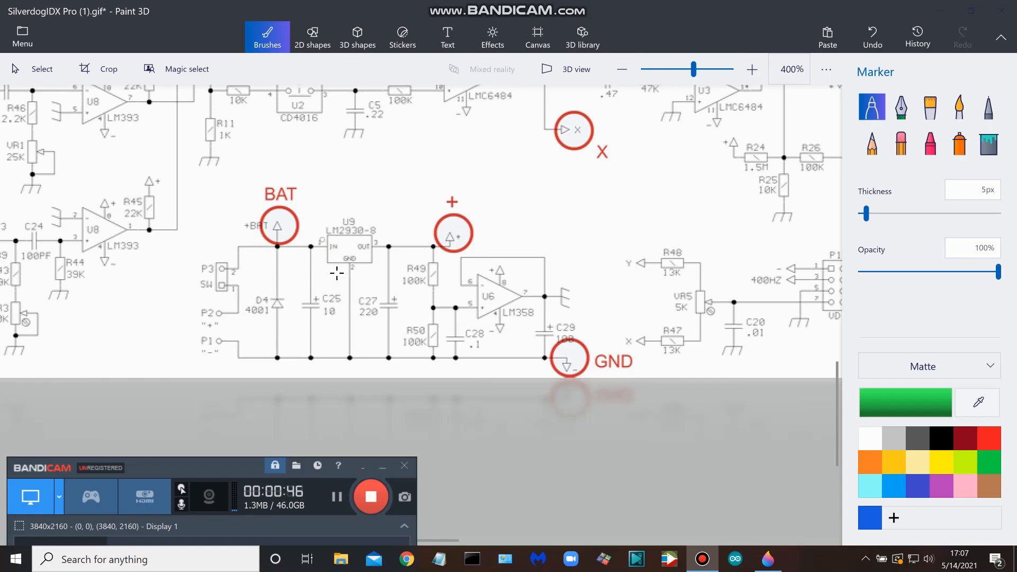
mouse_move(391, 245)
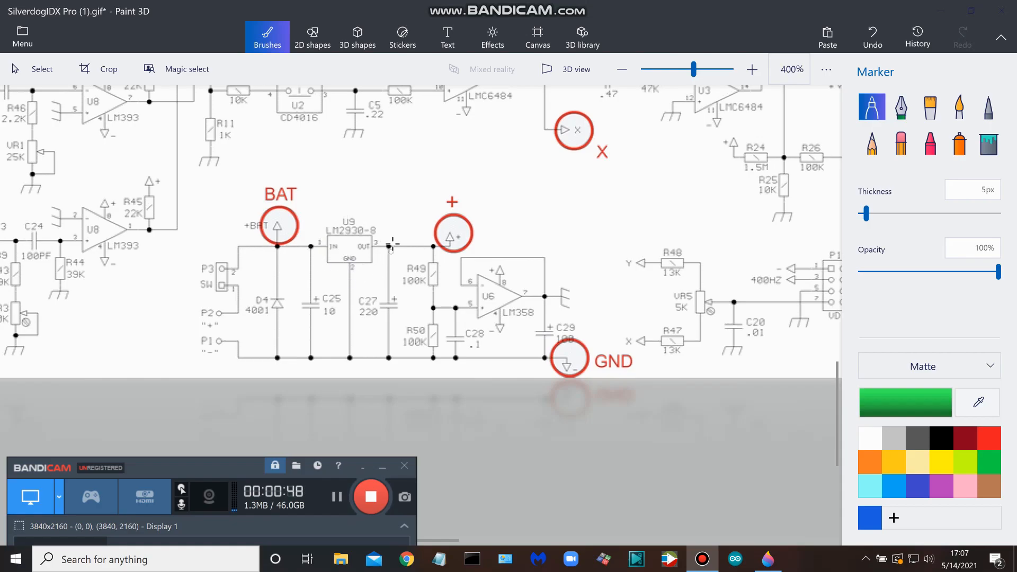
mouse_move(330, 242)
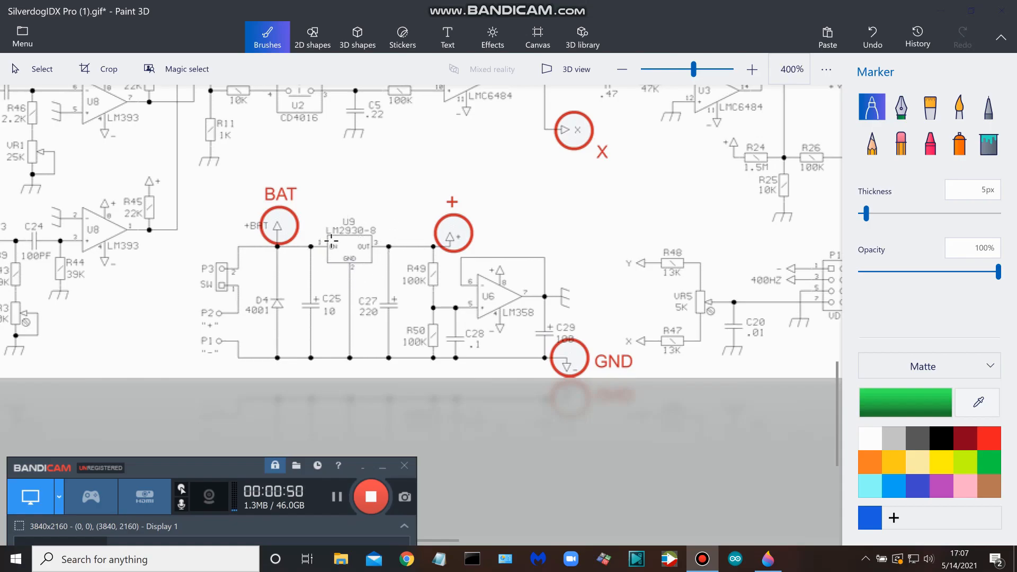
mouse_move(373, 230)
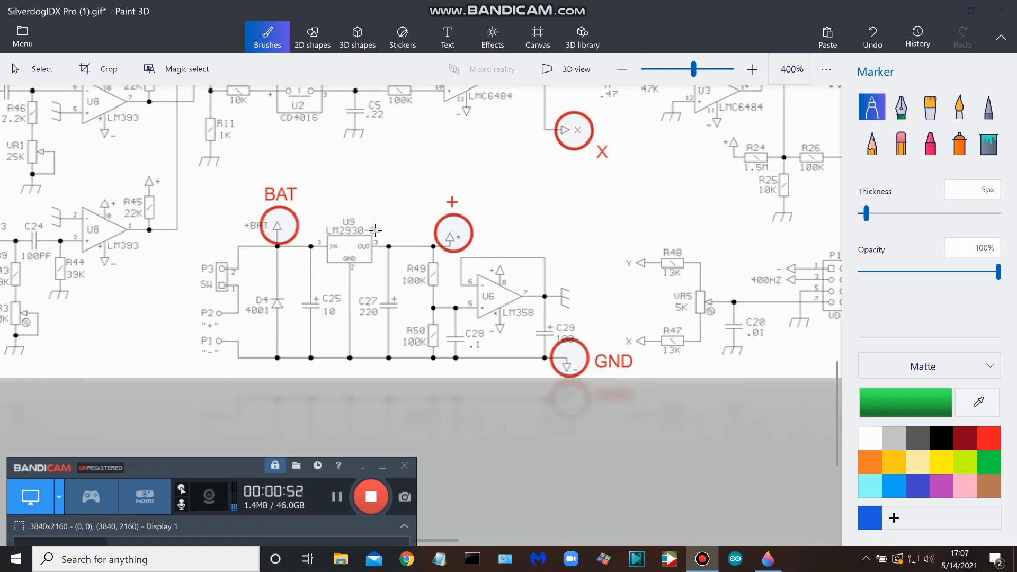
mouse_move(373, 229)
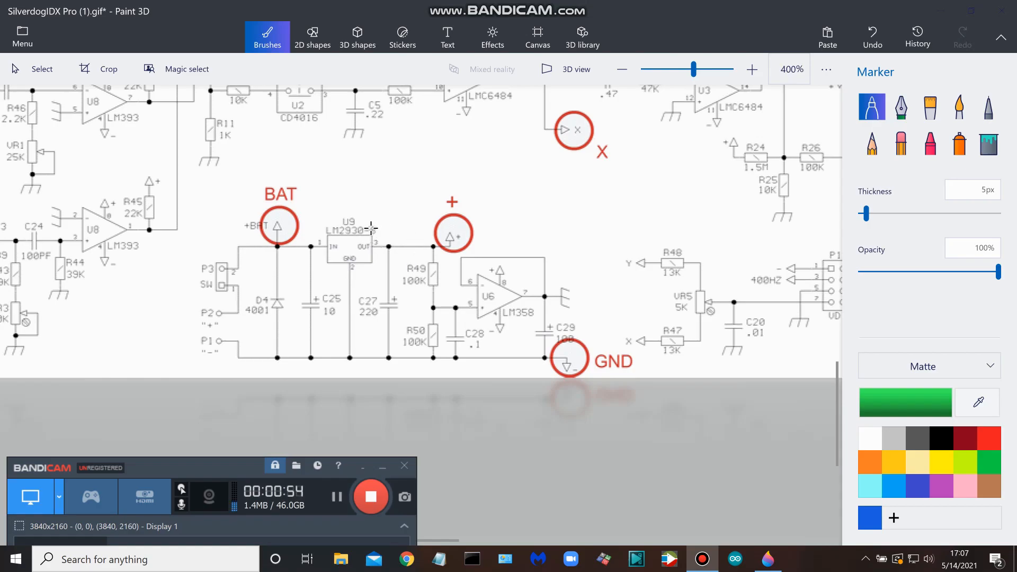
mouse_move(388, 230)
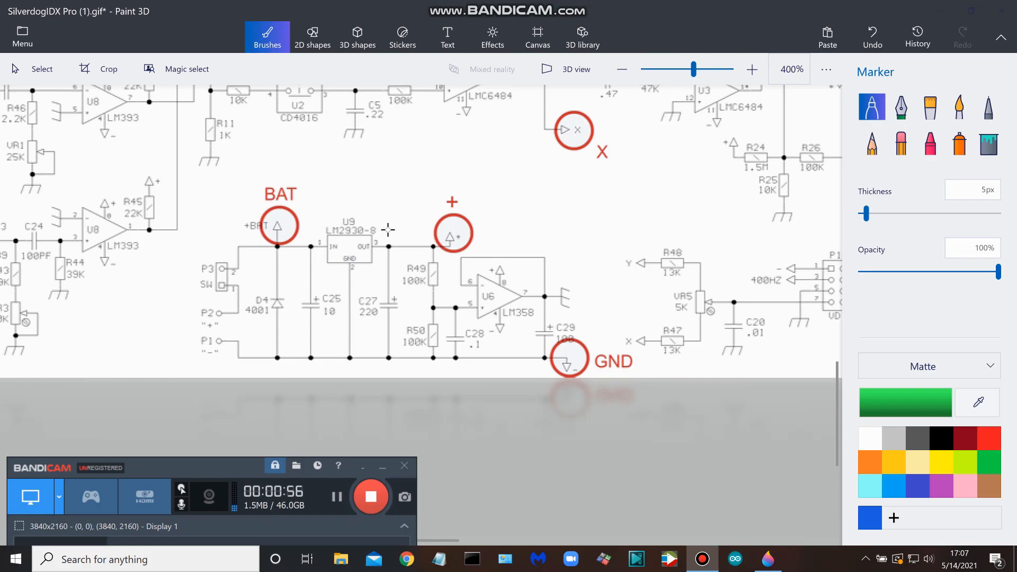
mouse_move(421, 249)
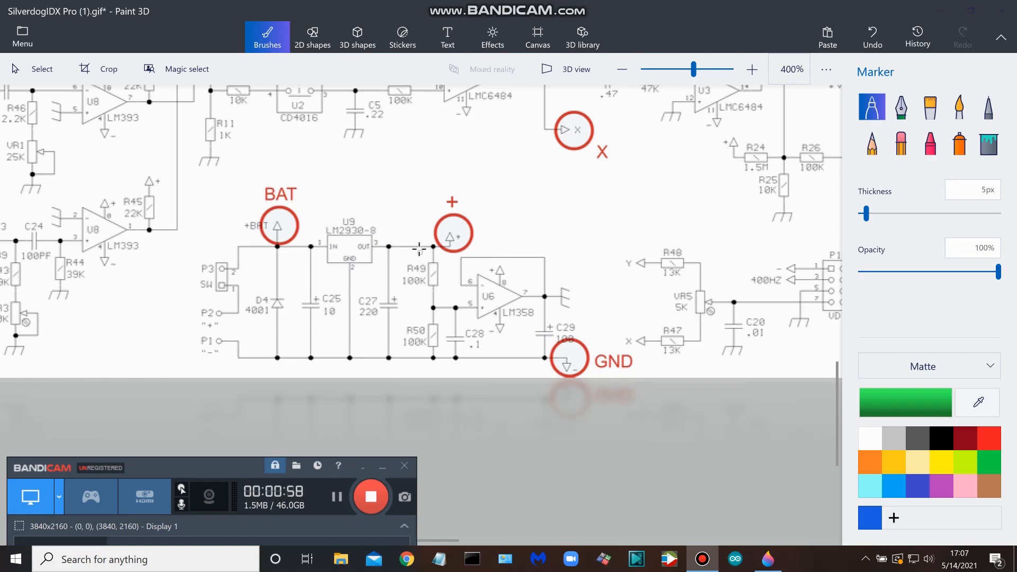
mouse_move(446, 279)
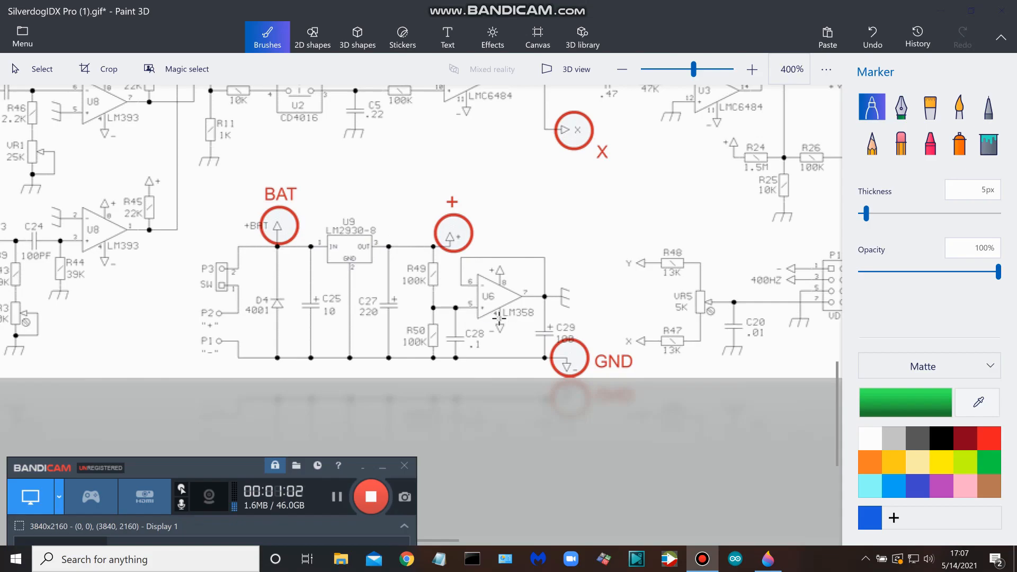
mouse_move(429, 271)
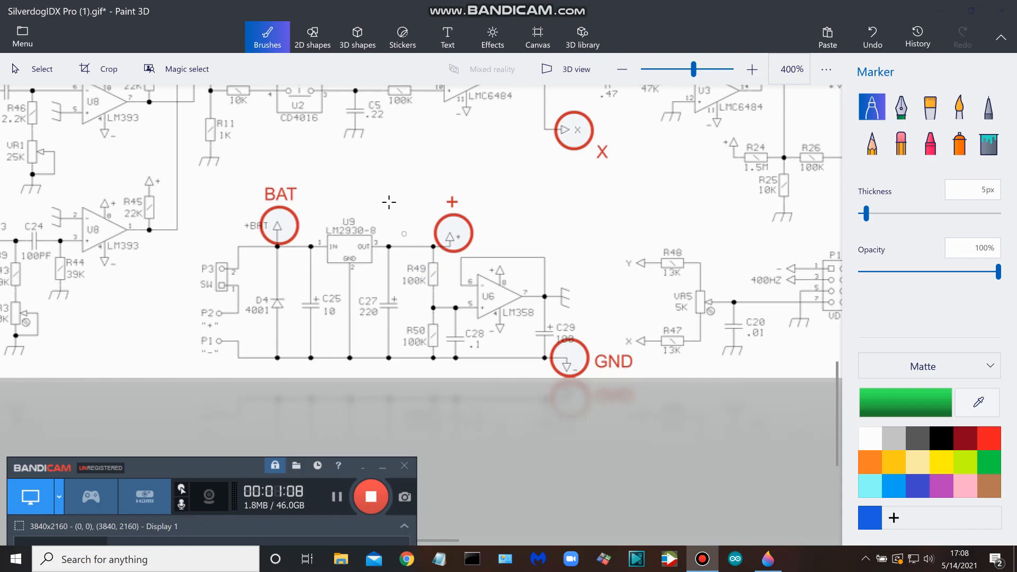
mouse_move(317, 247)
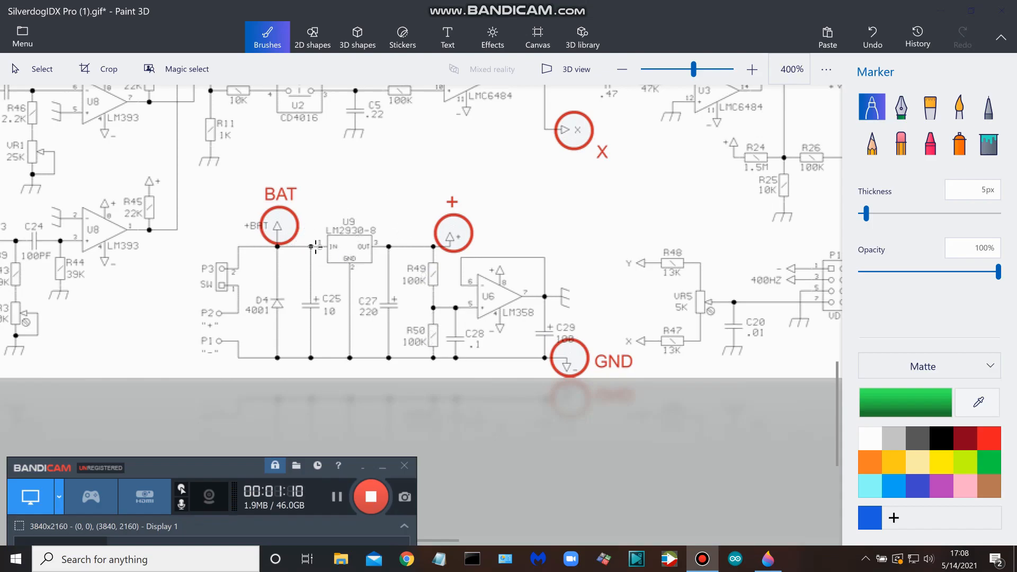
mouse_move(342, 244)
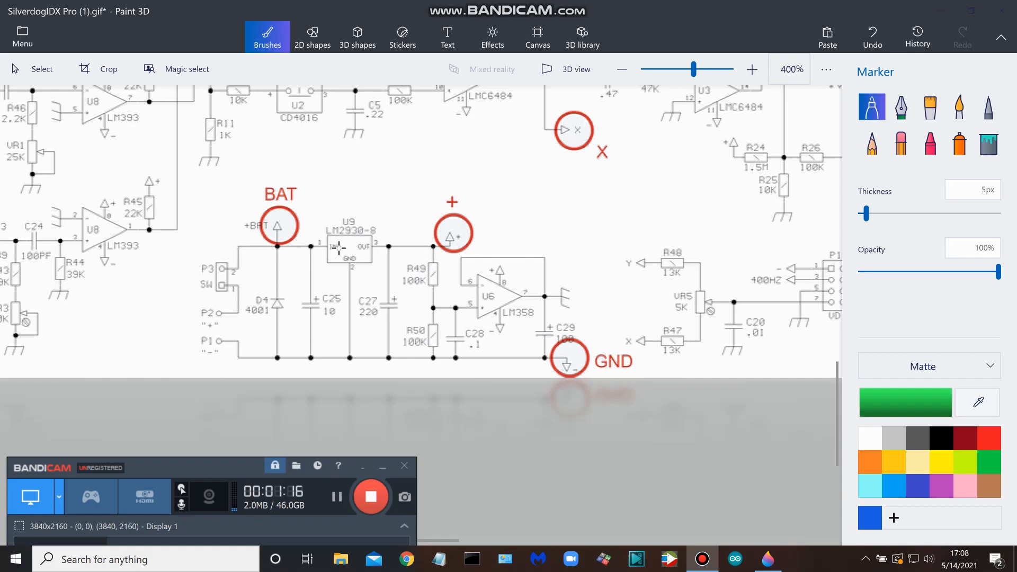
mouse_move(425, 240)
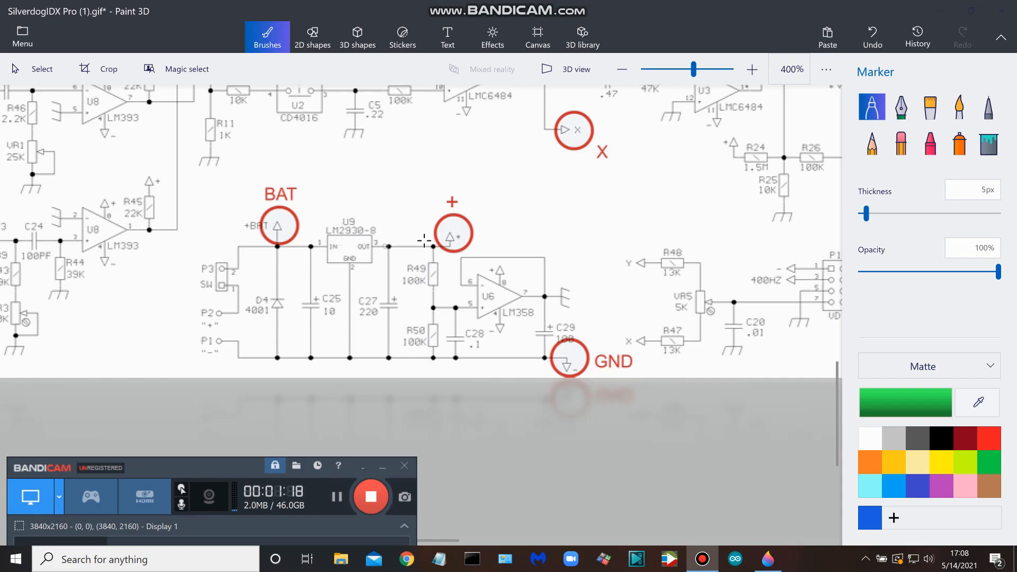
mouse_move(382, 250)
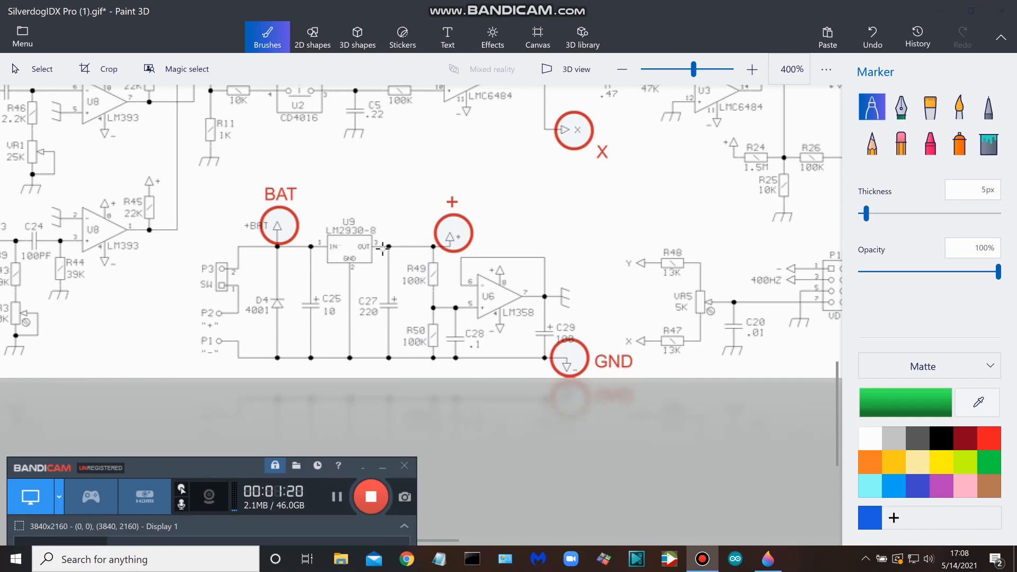
mouse_move(400, 245)
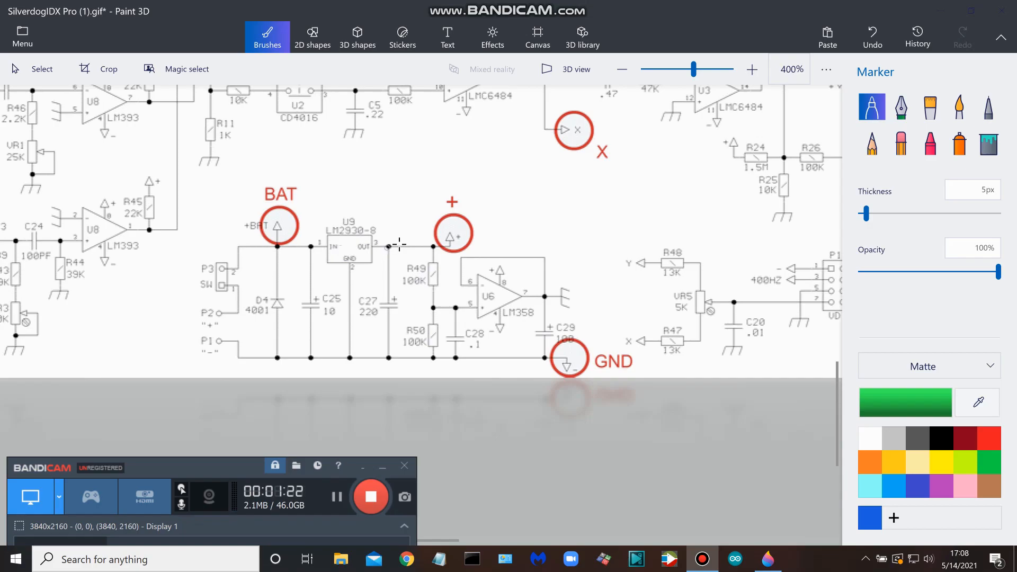
mouse_move(431, 272)
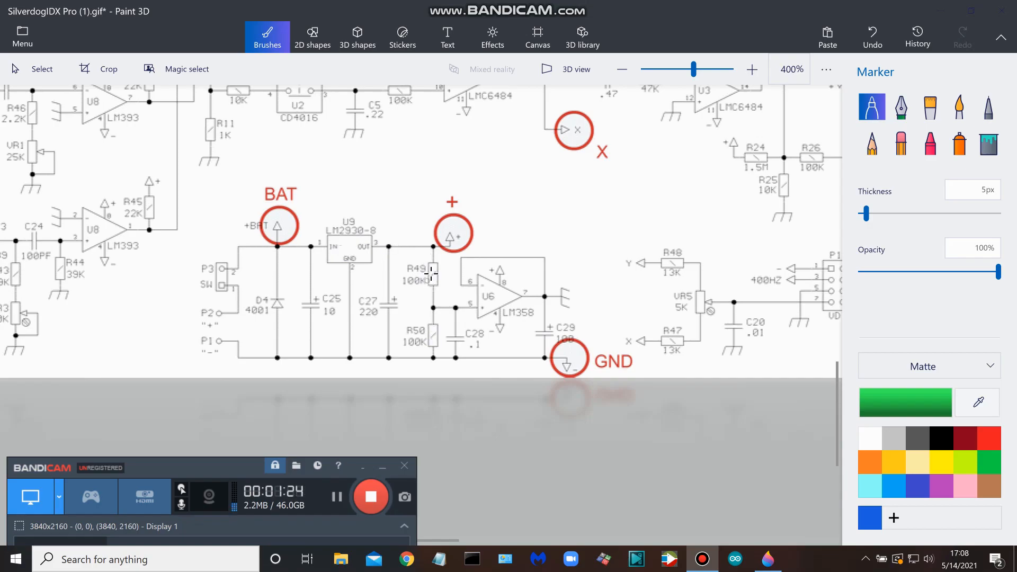
mouse_move(428, 318)
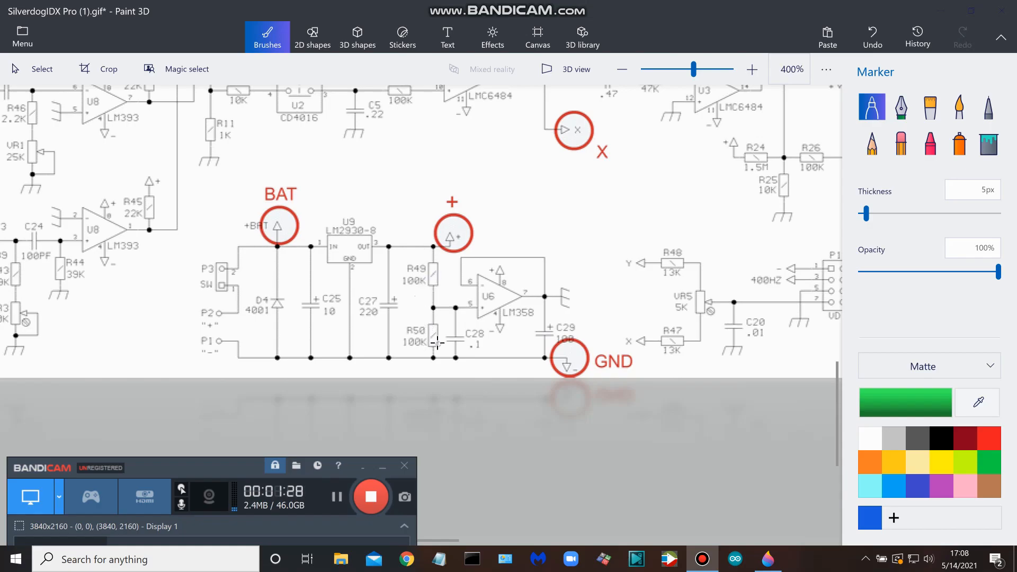
mouse_move(432, 308)
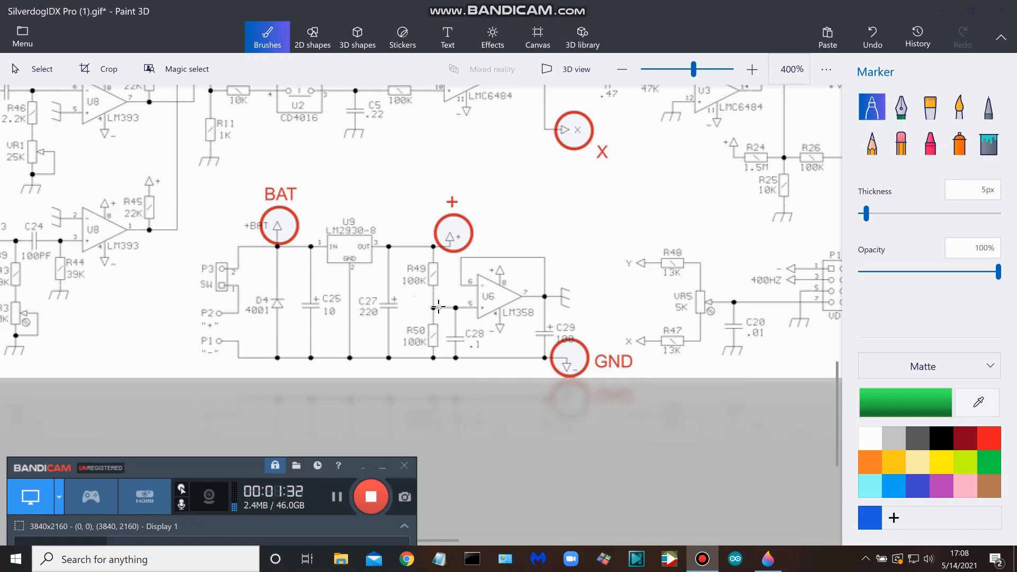
mouse_move(454, 305)
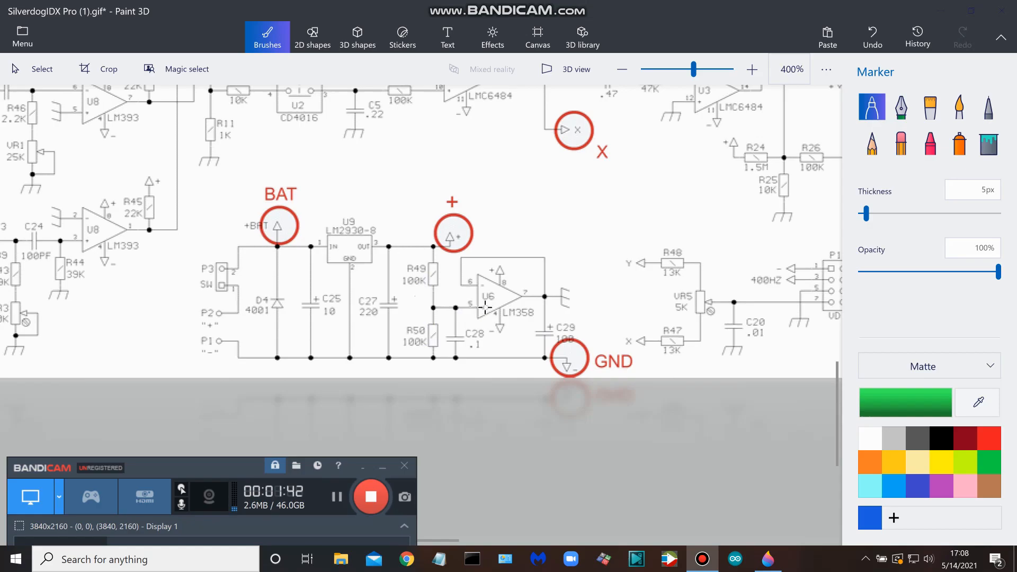
mouse_move(525, 276)
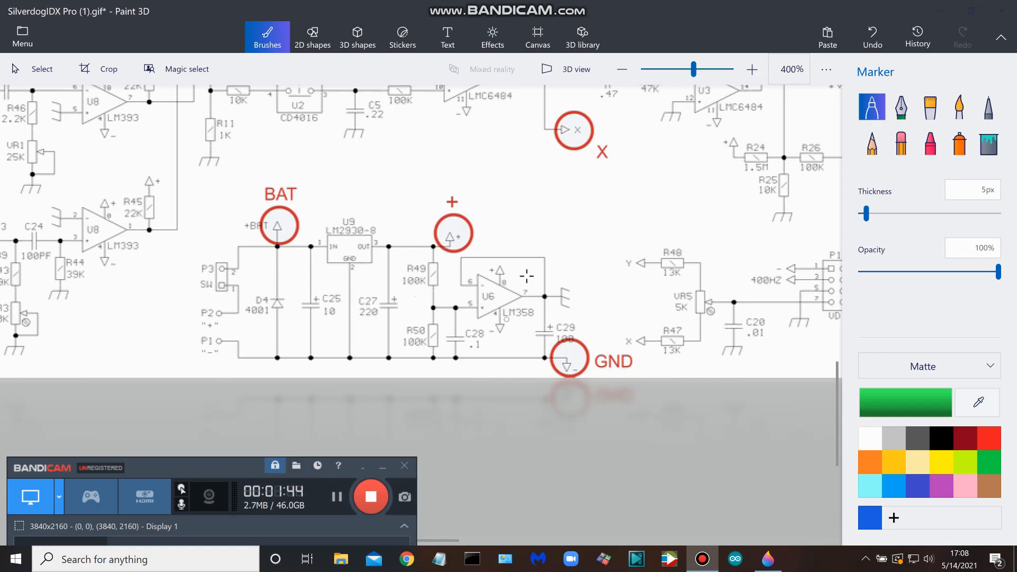
mouse_move(496, 329)
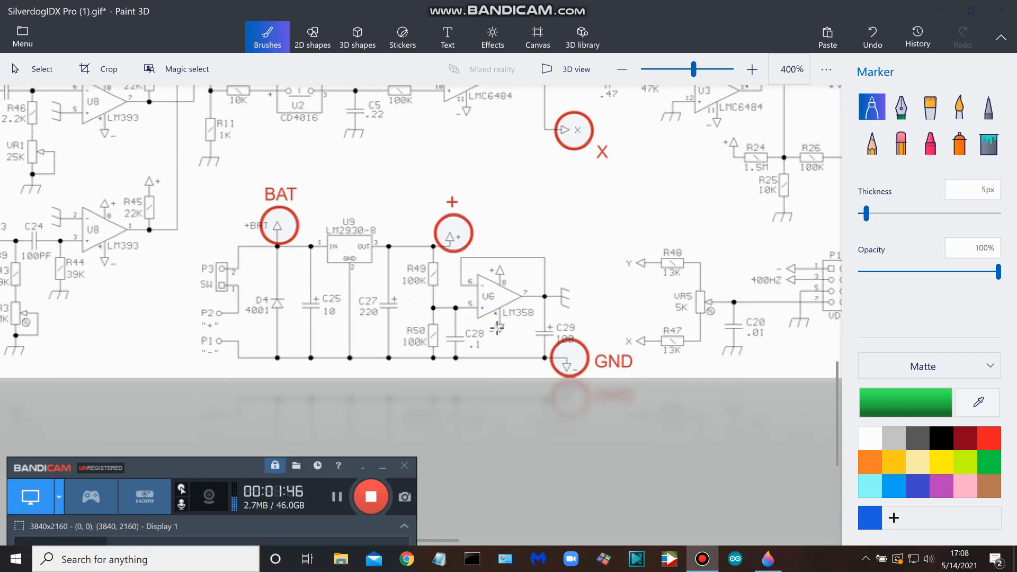
mouse_move(458, 302)
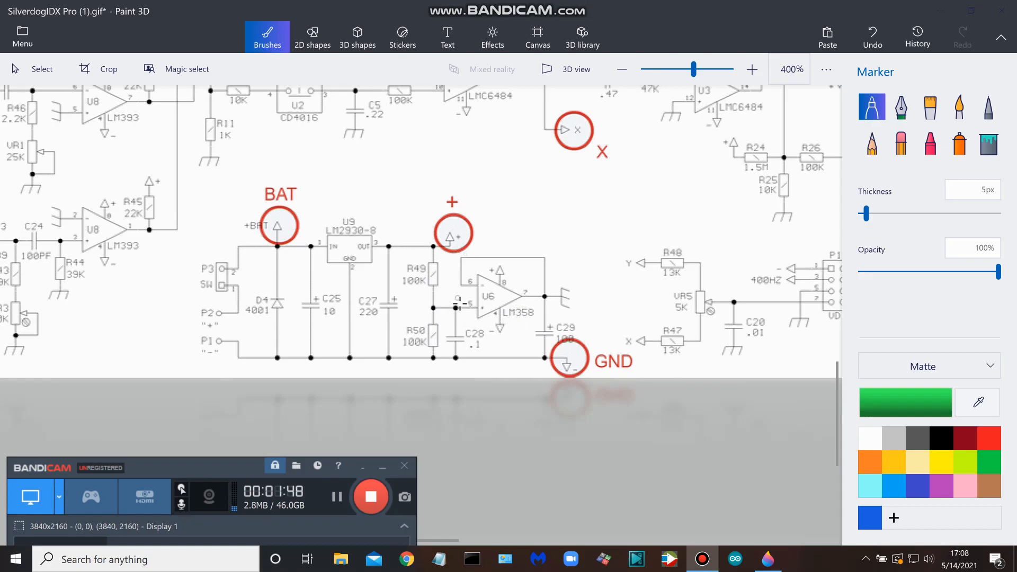
mouse_move(522, 267)
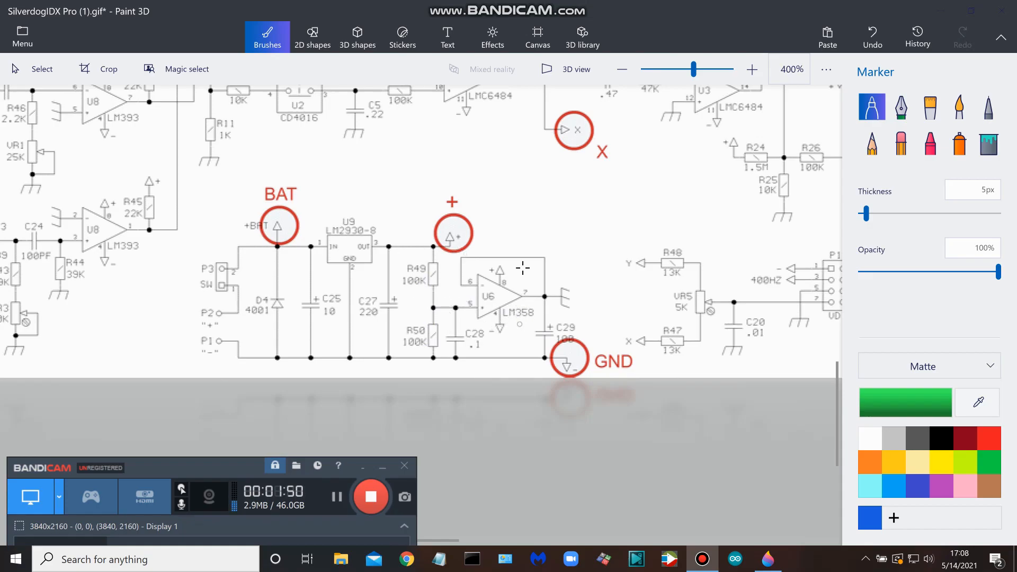
mouse_move(480, 318)
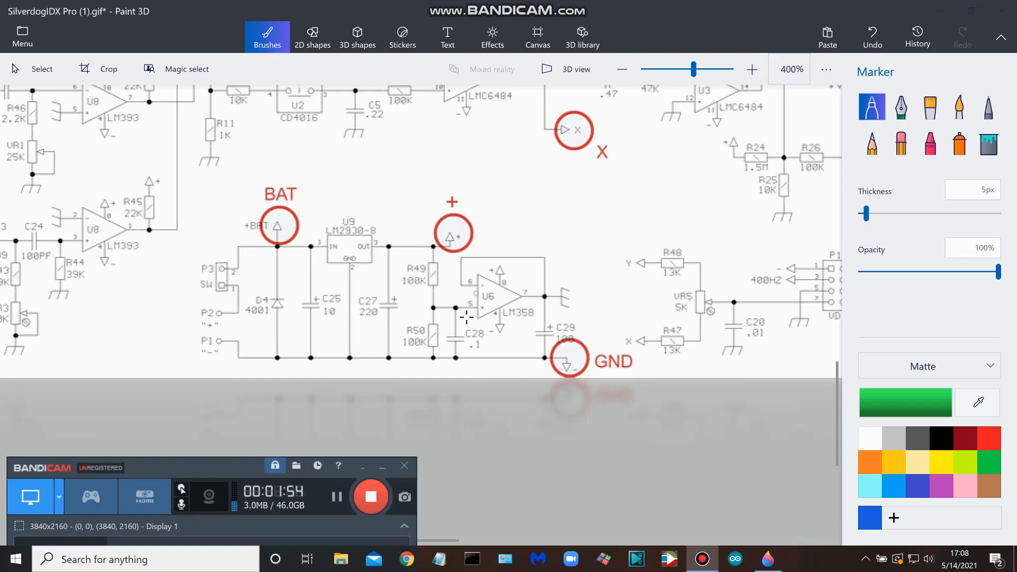
mouse_move(503, 314)
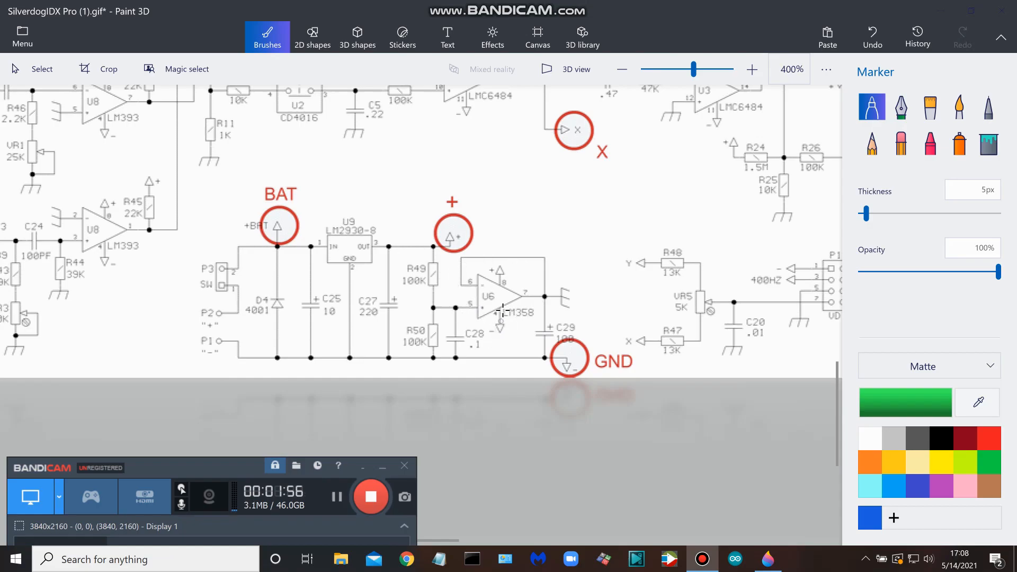
mouse_move(544, 288)
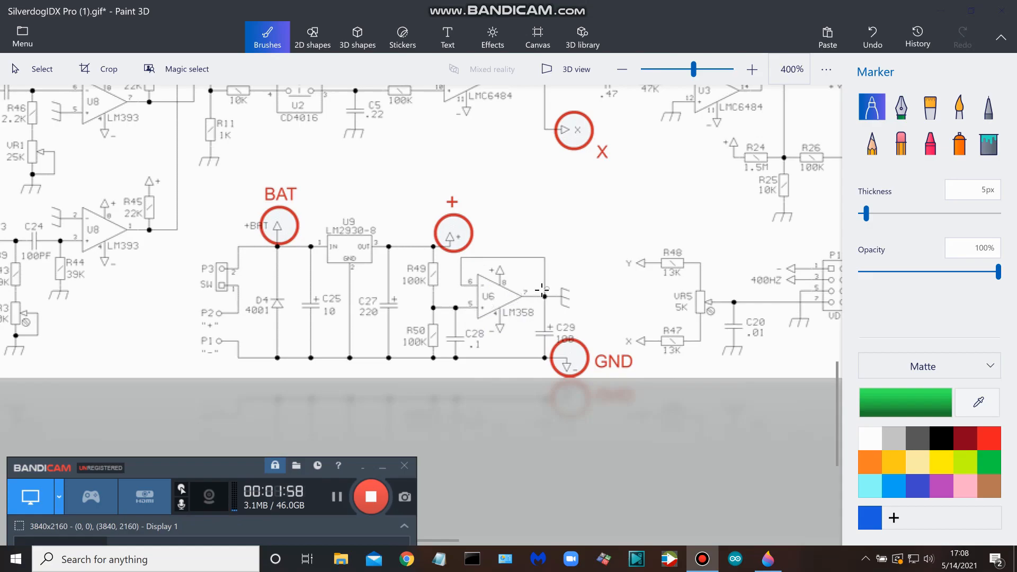
mouse_move(455, 308)
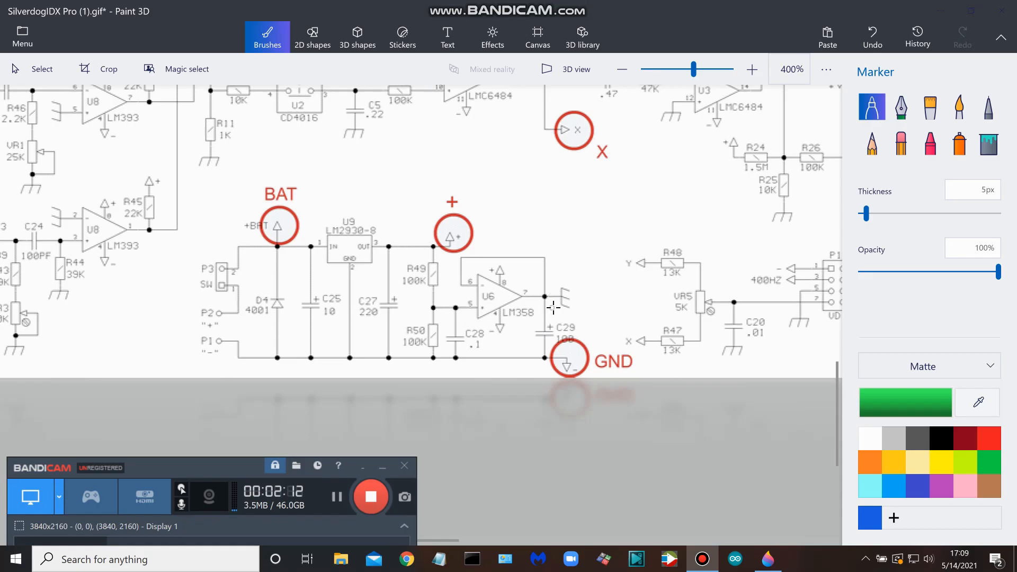
mouse_move(472, 260)
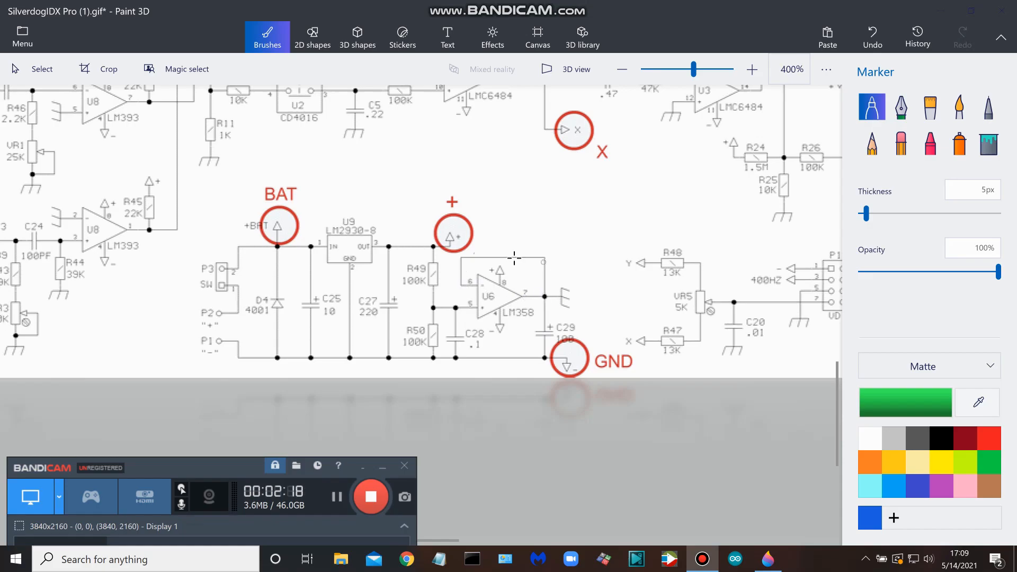
mouse_move(544, 263)
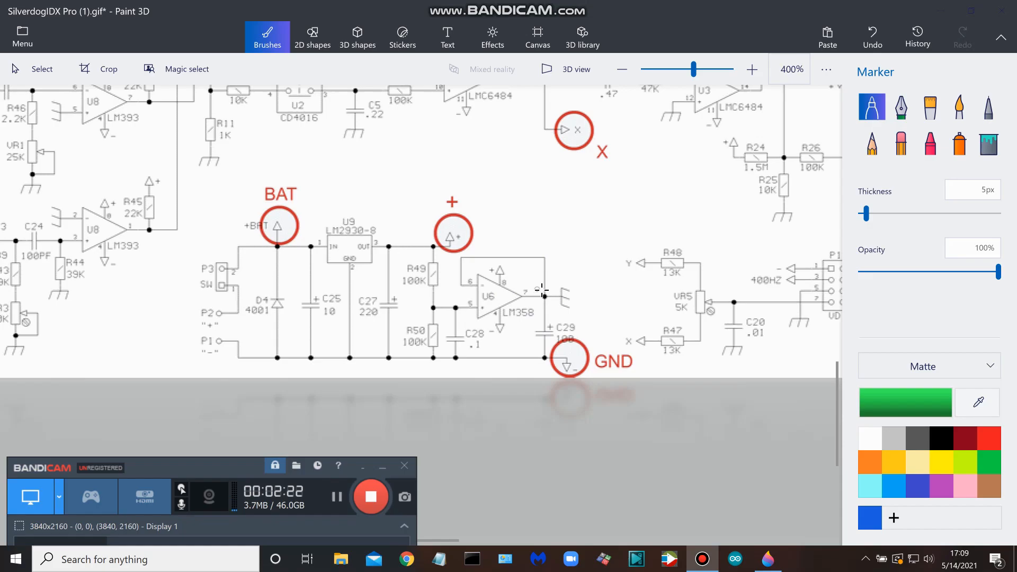
mouse_move(471, 288)
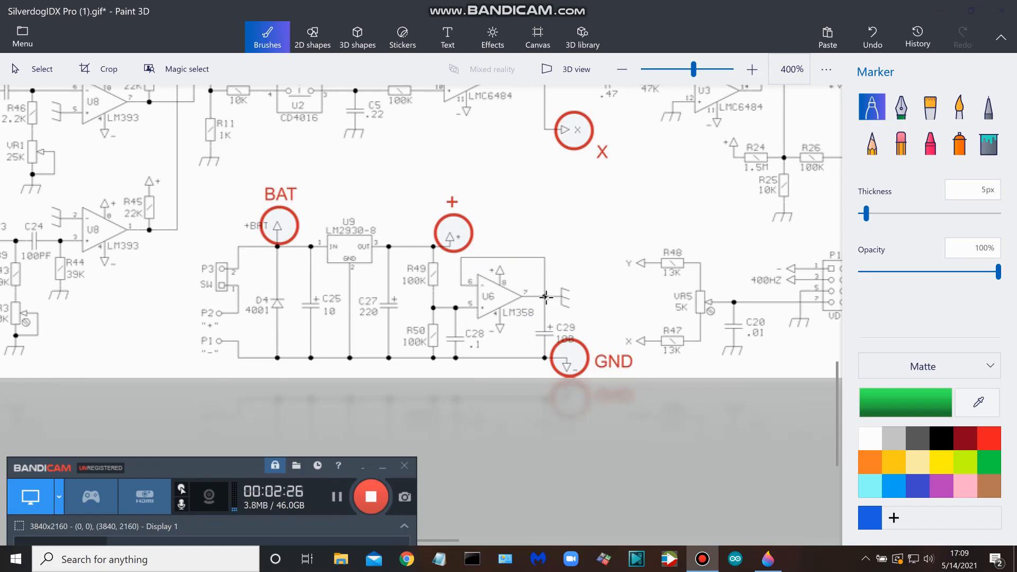
mouse_move(587, 311)
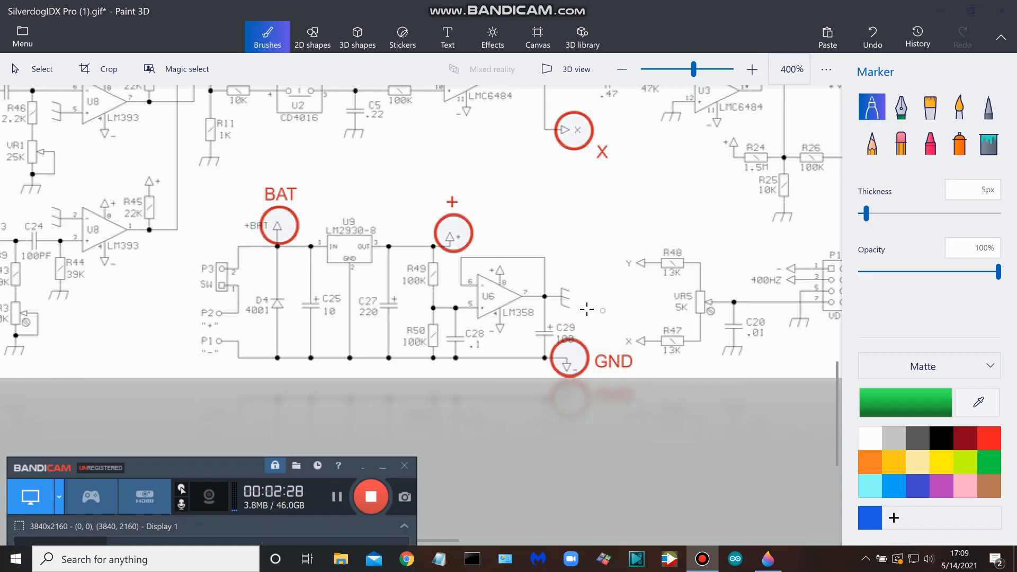
mouse_move(596, 270)
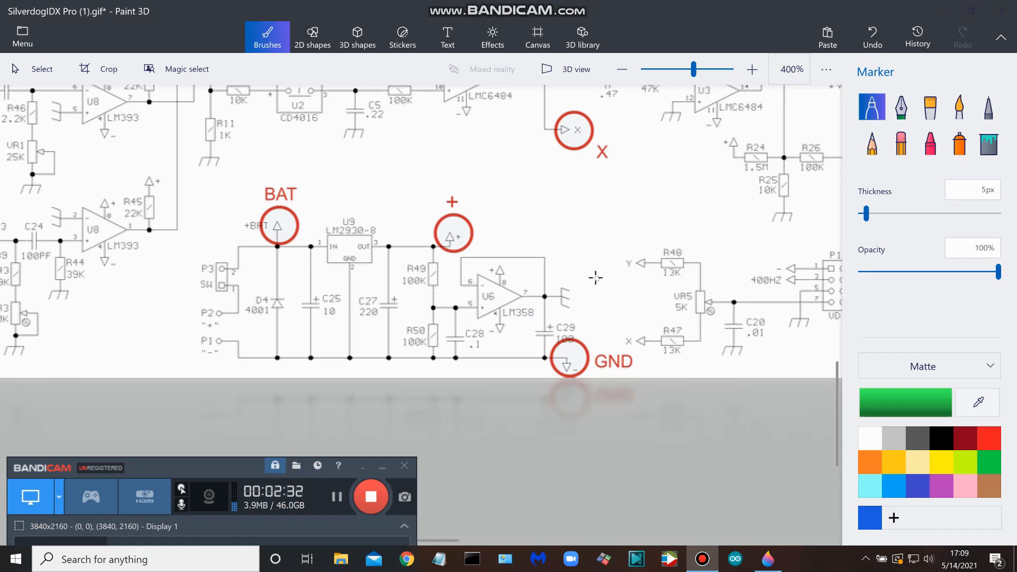
mouse_move(516, 421)
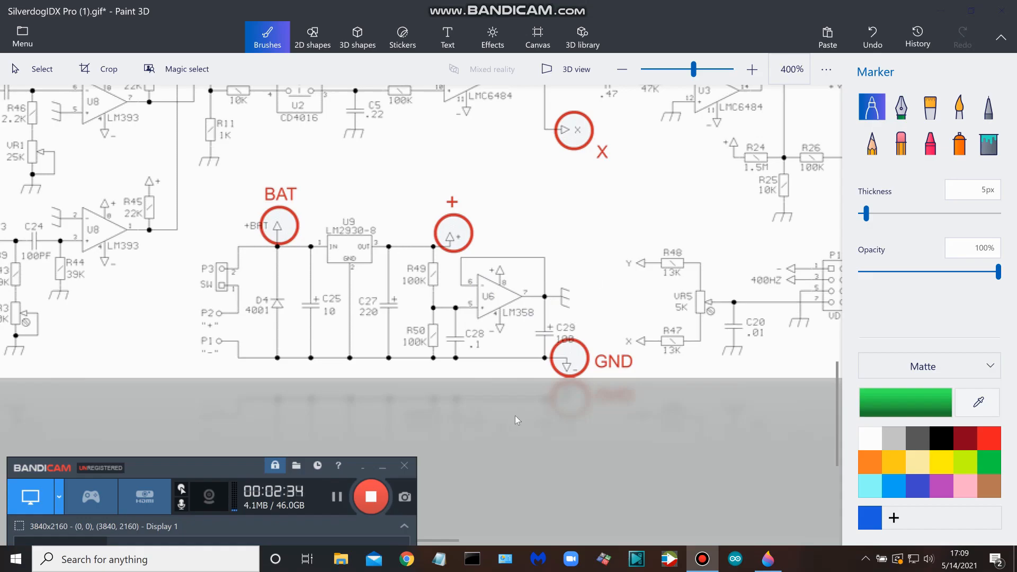
mouse_move(464, 485)
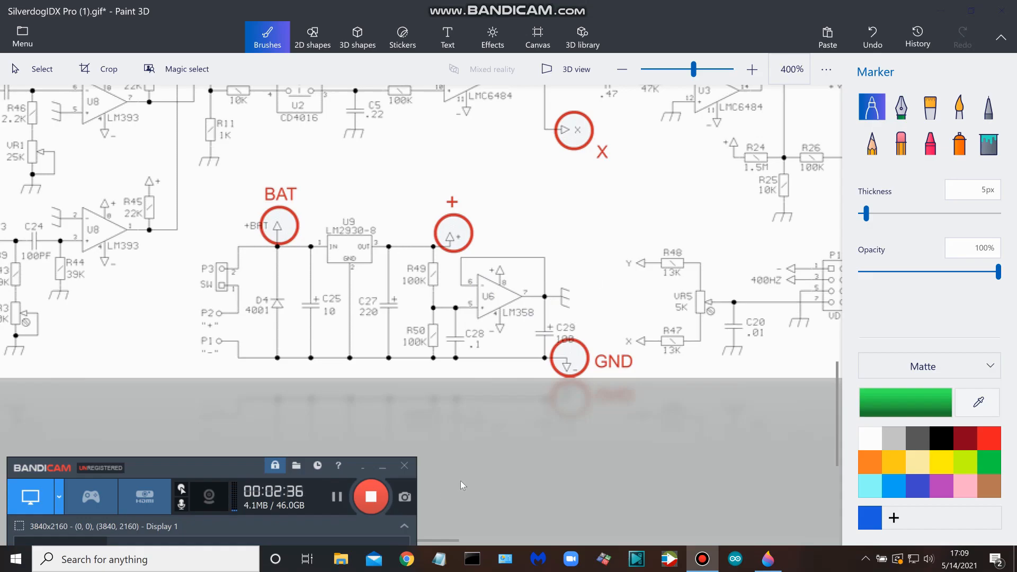
mouse_move(454, 484)
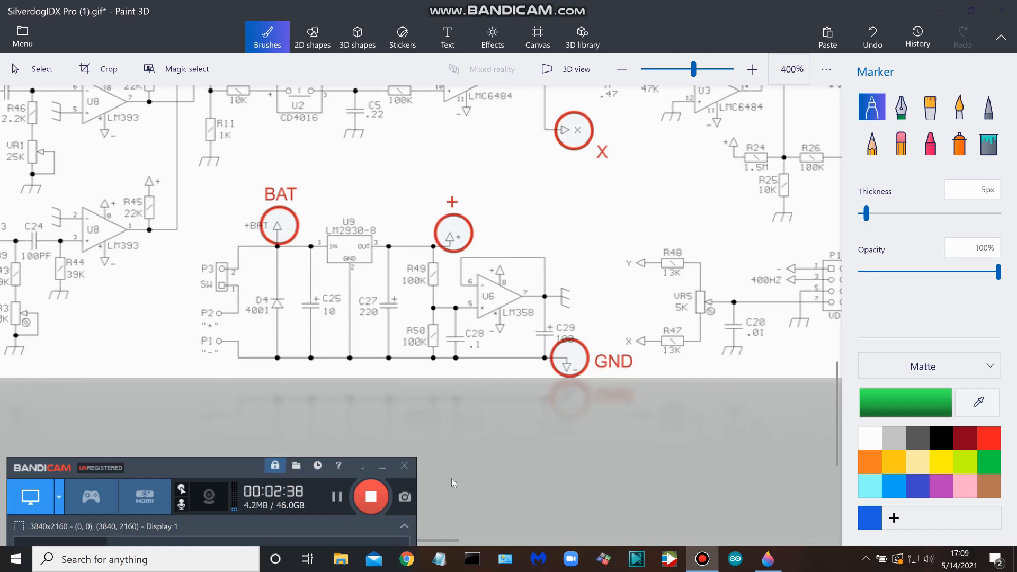